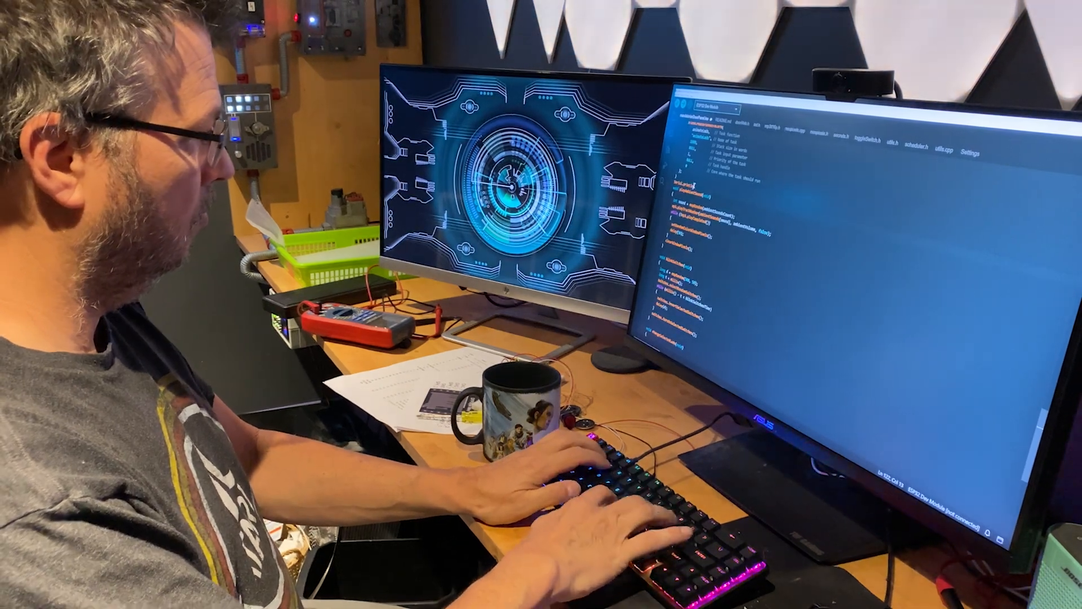
# Step: Open 'Preferences: Open User Settings' from the command palette by searching 'user settings'
pyautogui.press('ctrl+shift+p')
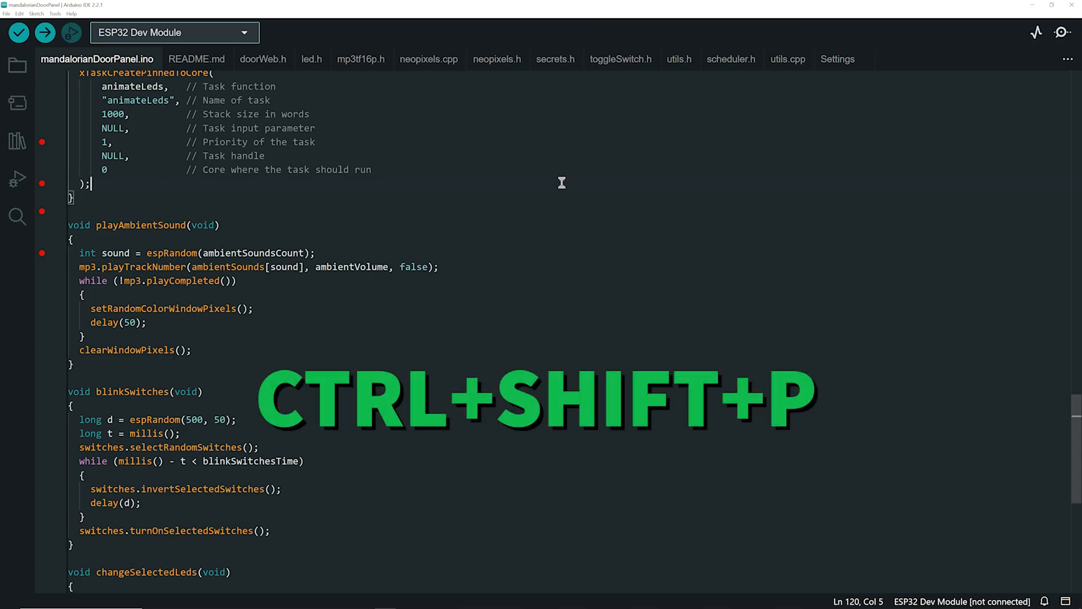
pyautogui.write('user')
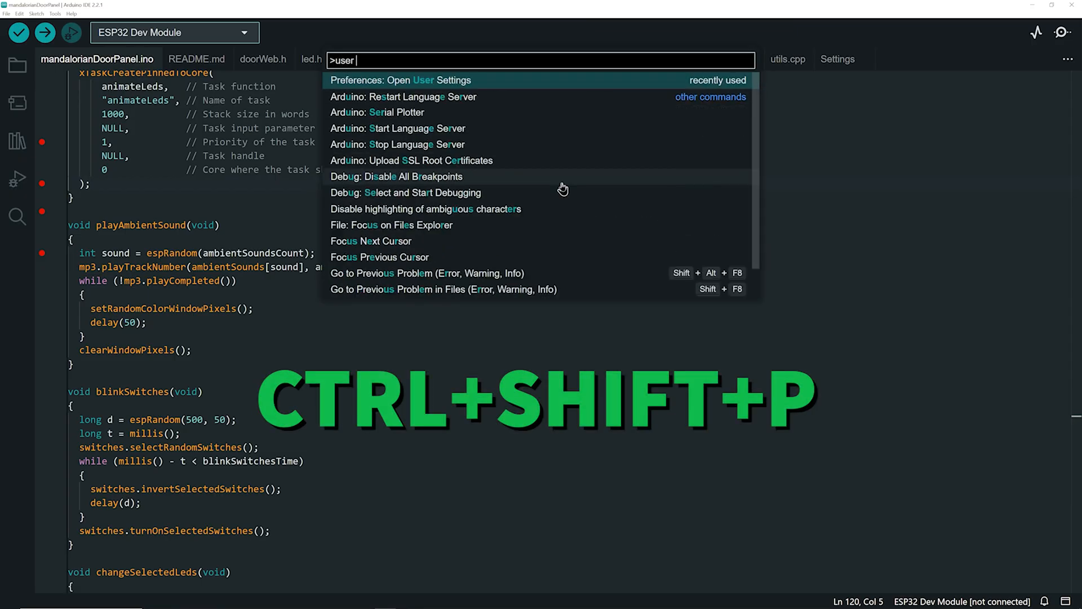
pyautogui.write('settings')
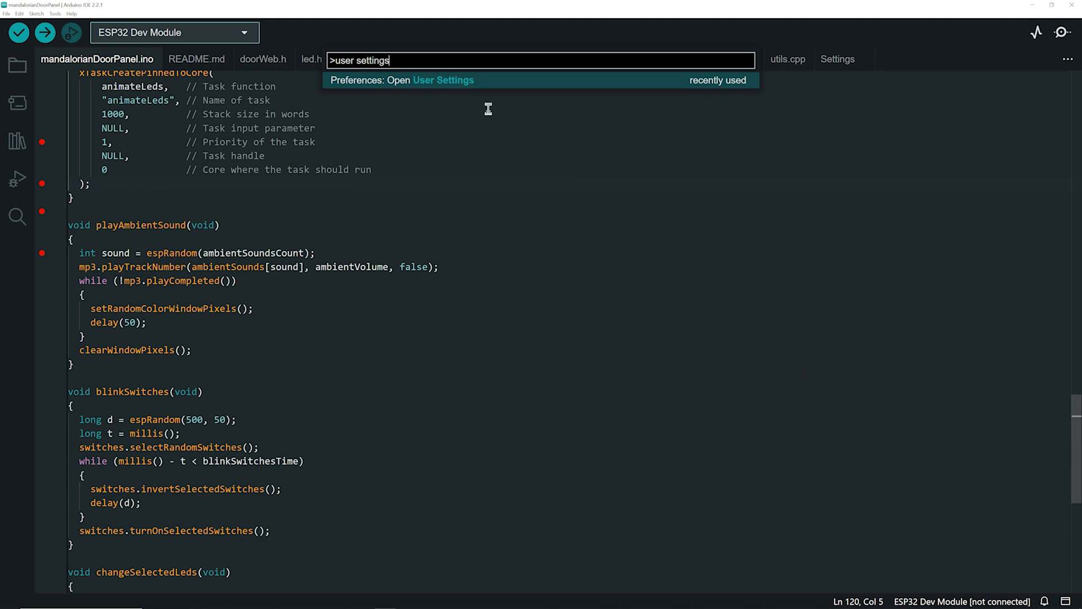
pyautogui.click(442, 80)
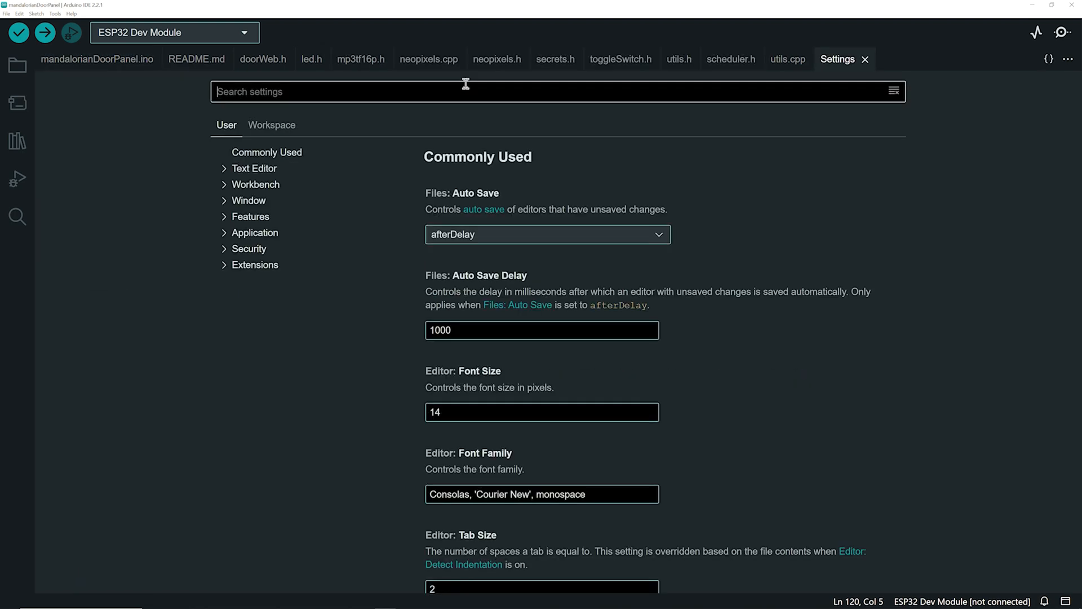
# Step: Set Workbench: Icon Theme to File Icons (Theia) via the 'icon theme' settings search
pyautogui.write('icon them')
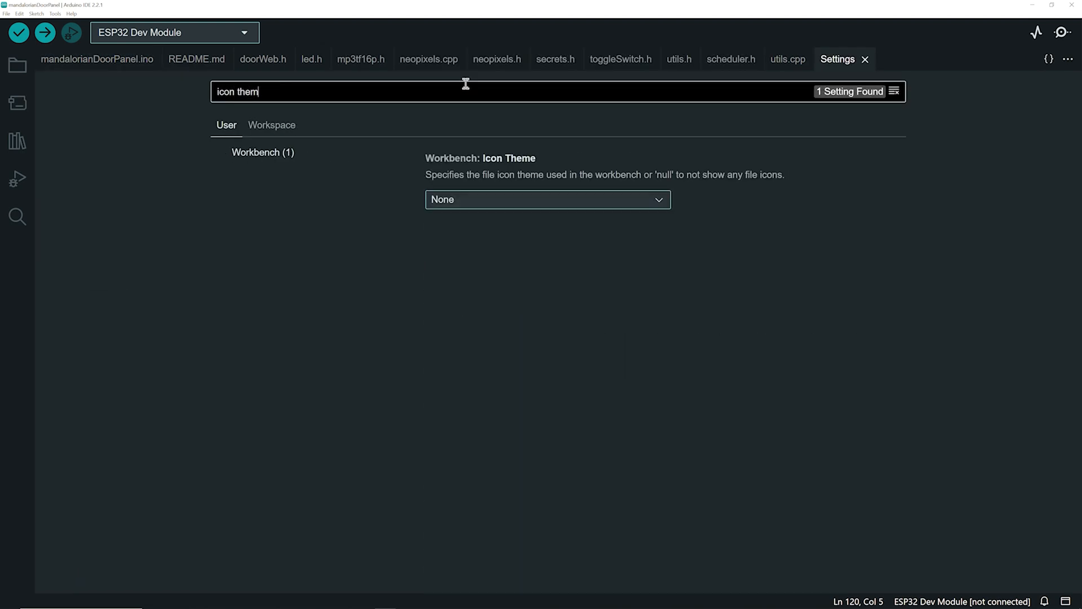
pyautogui.click(546, 200)
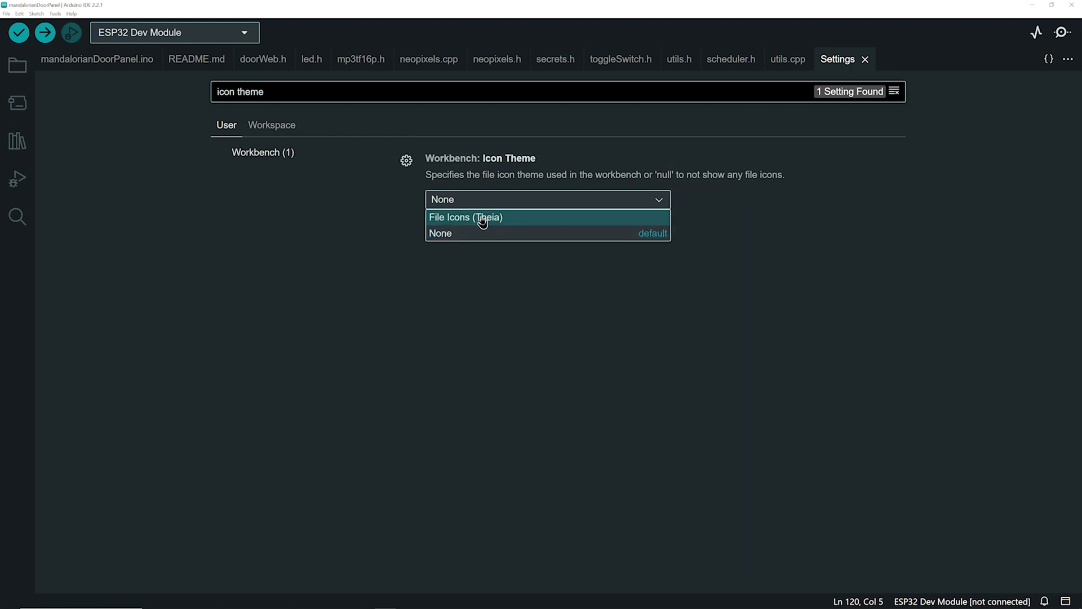
pyautogui.click(465, 217)
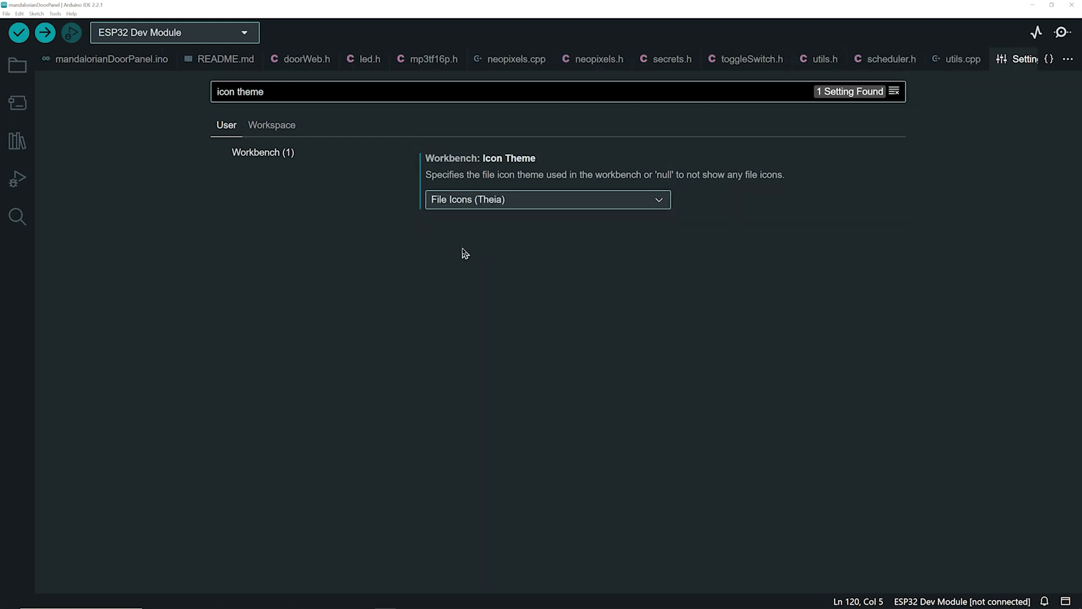
pyautogui.moveTo(339, 70)
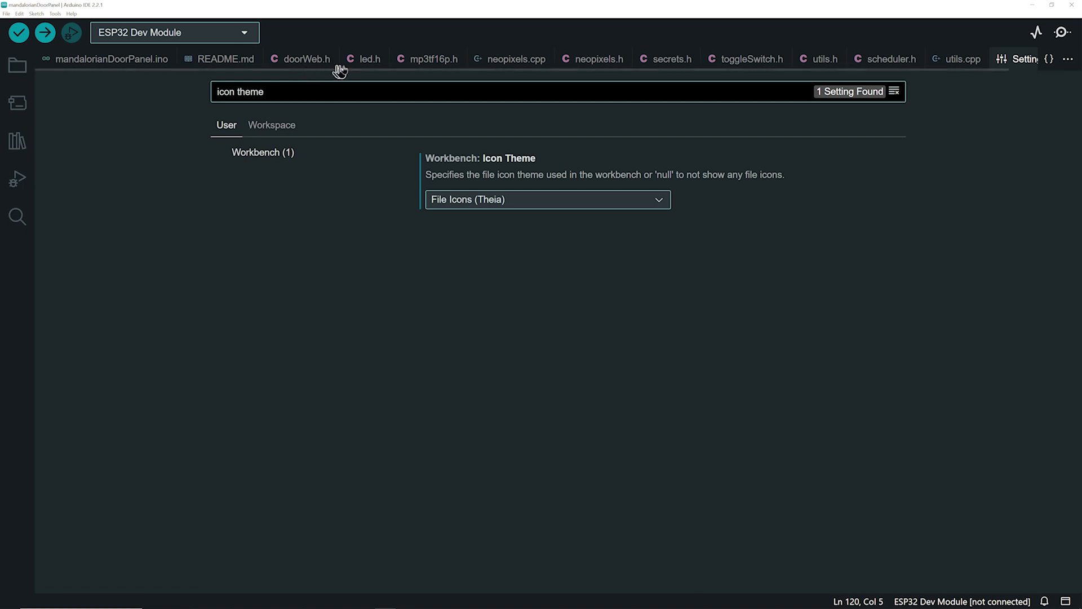
pyautogui.moveTo(514, 58)
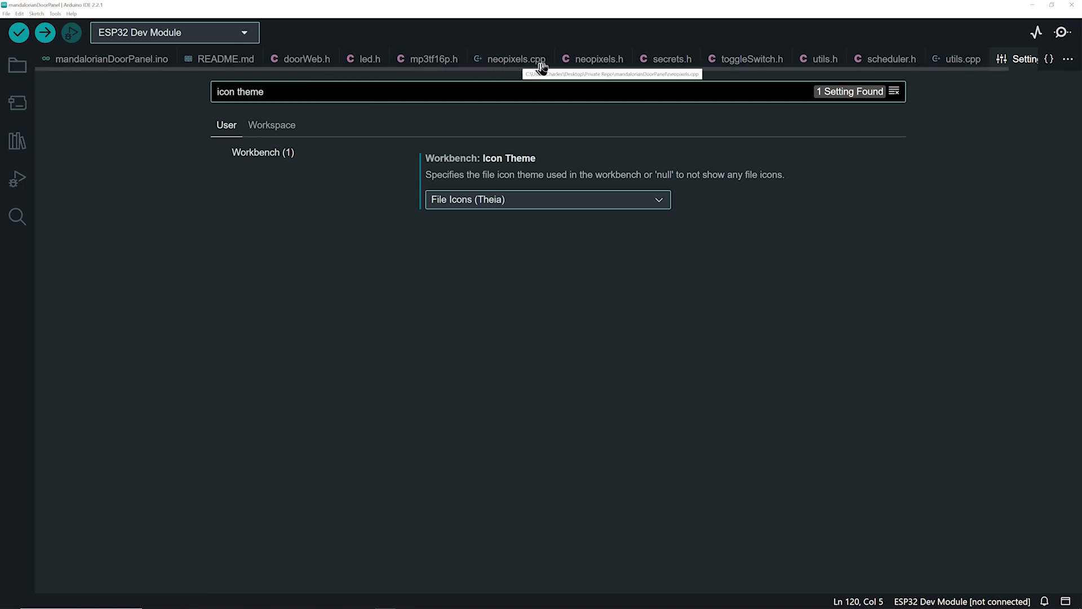
pyautogui.moveTo(750, 58)
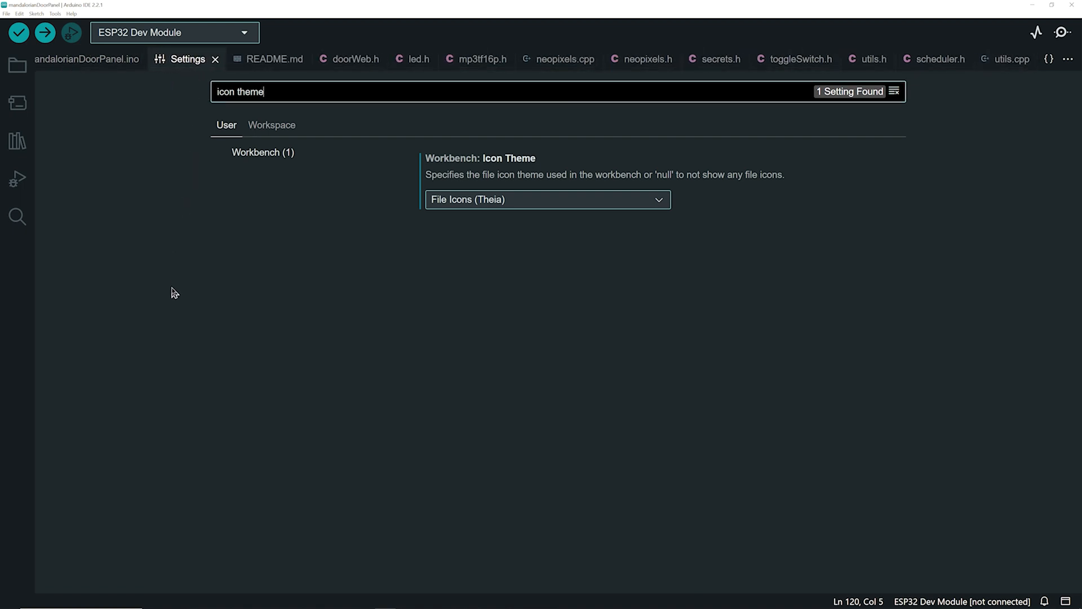
pyautogui.click(382, 59)
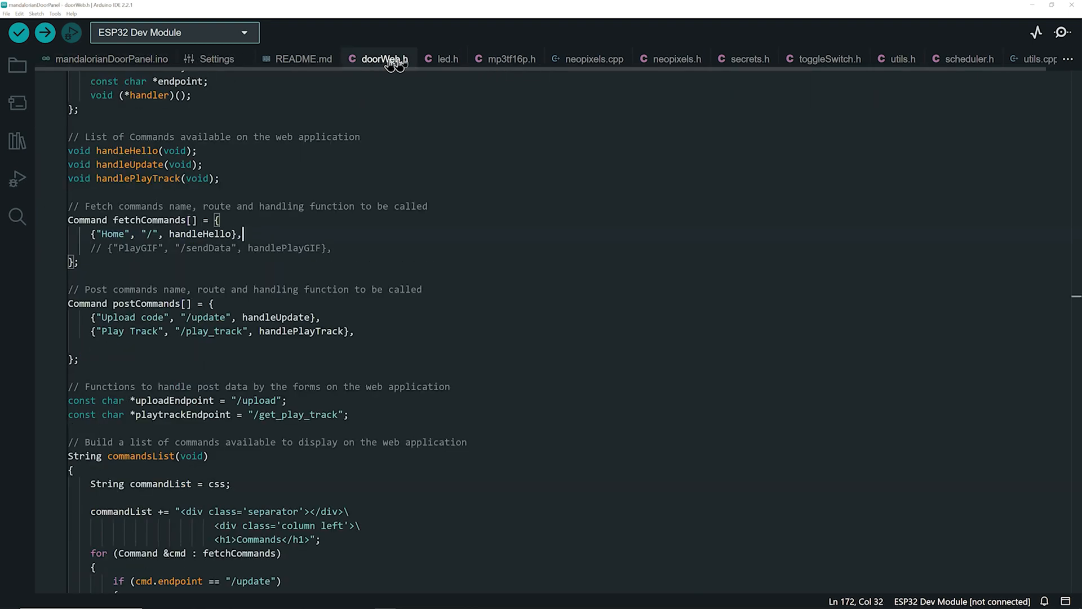
pyautogui.click(448, 59)
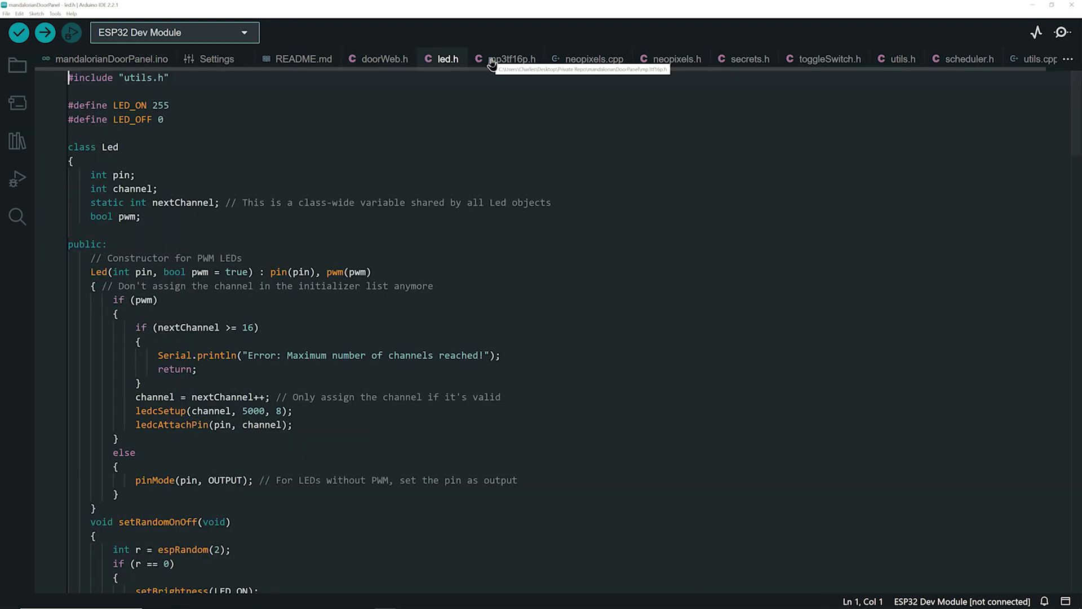
pyautogui.click(510, 59)
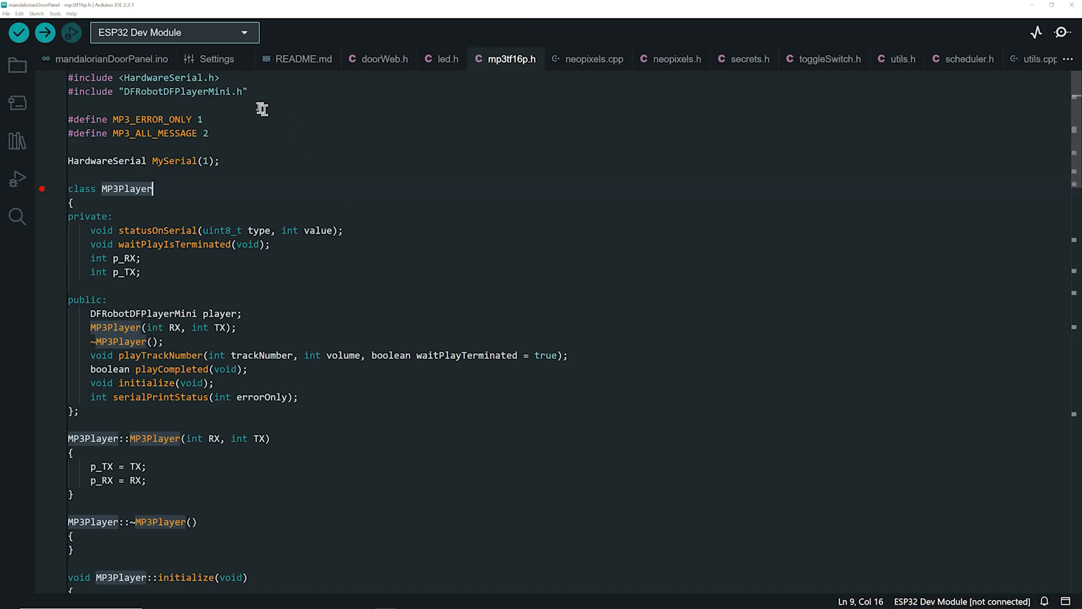
pyautogui.click(215, 59)
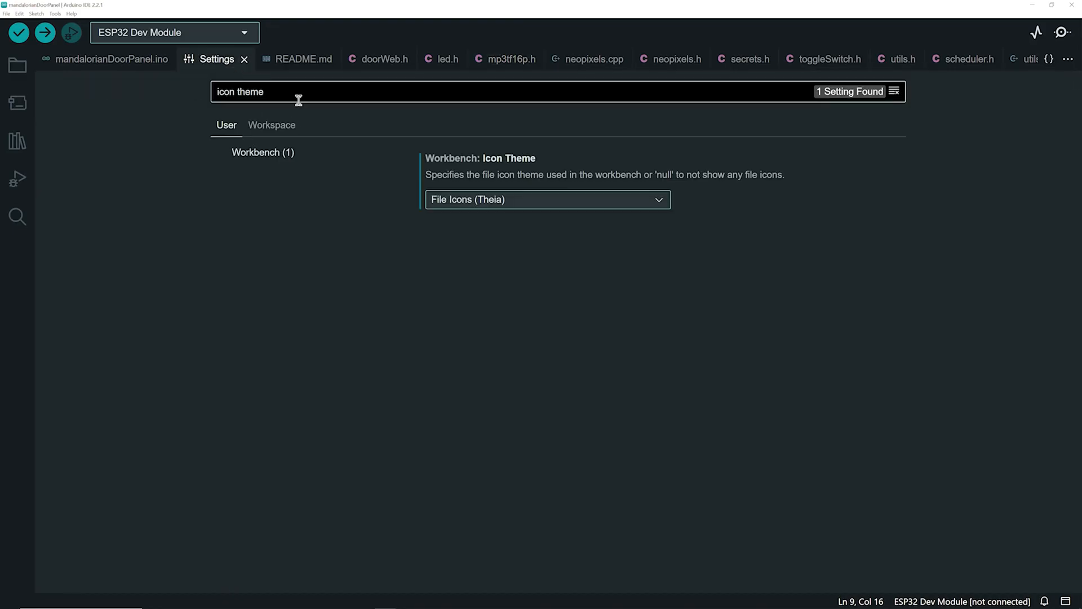
# Step: Search settings for 'cursor' and set Editor: Cursor Blinking to expand
pyautogui.click(893, 91)
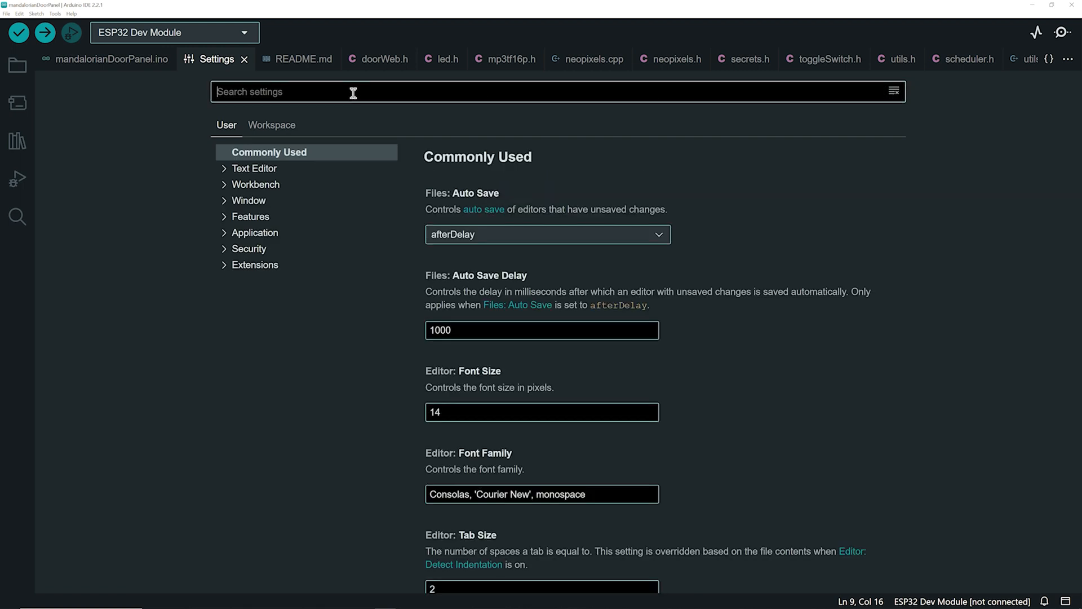
pyautogui.write('cursor')
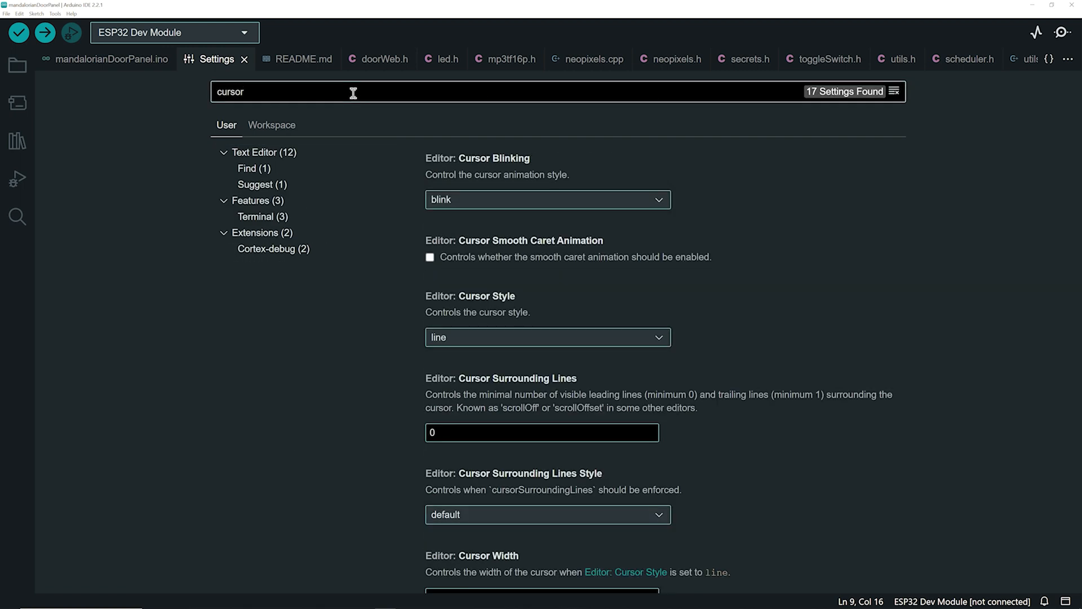
pyautogui.click(546, 200)
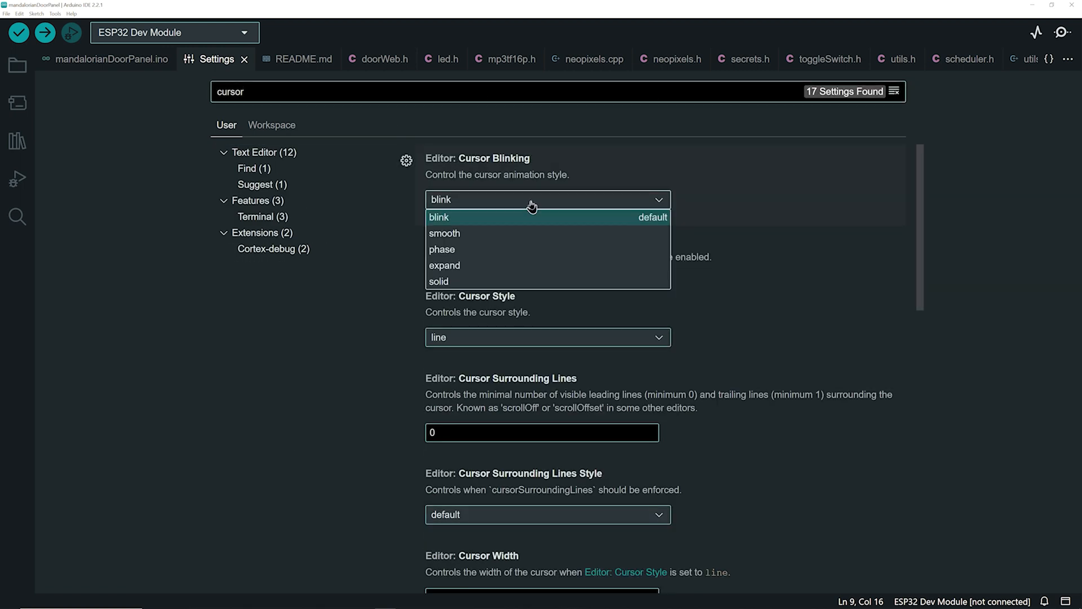
pyautogui.click(444, 265)
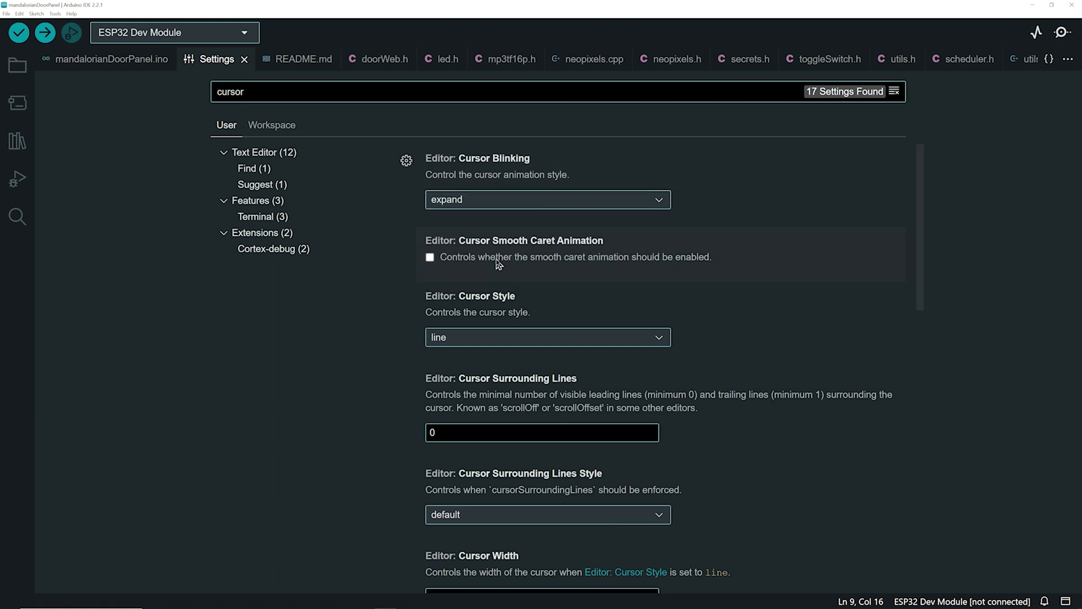
pyautogui.click(108, 58)
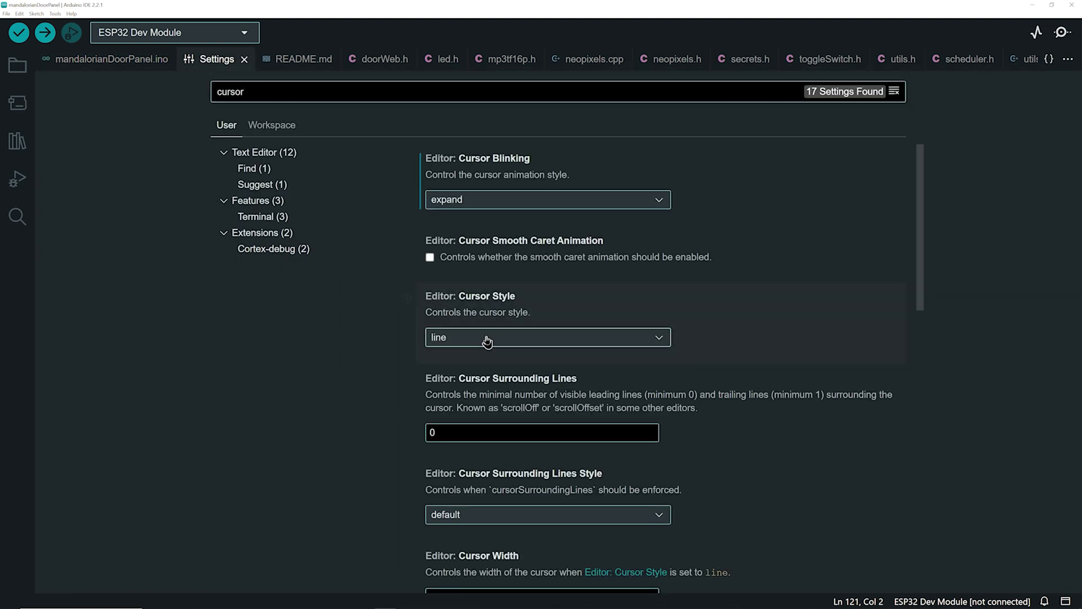
# Step: Set Editor: Cursor Style to underline-thin, preview it in the sketch code, then return to Settings
pyautogui.click(546, 337)
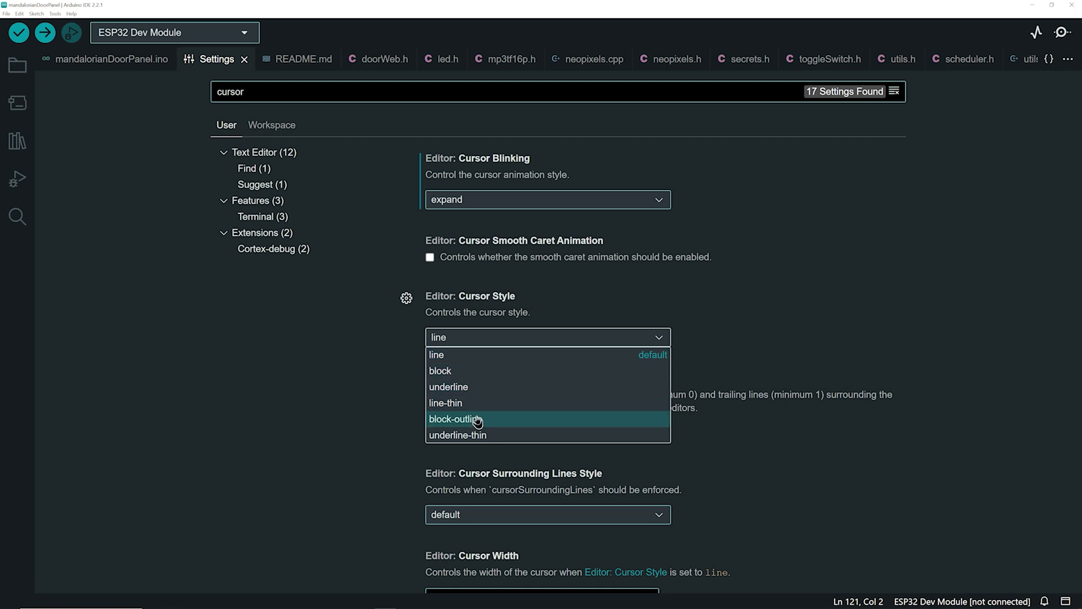
pyautogui.click(111, 59)
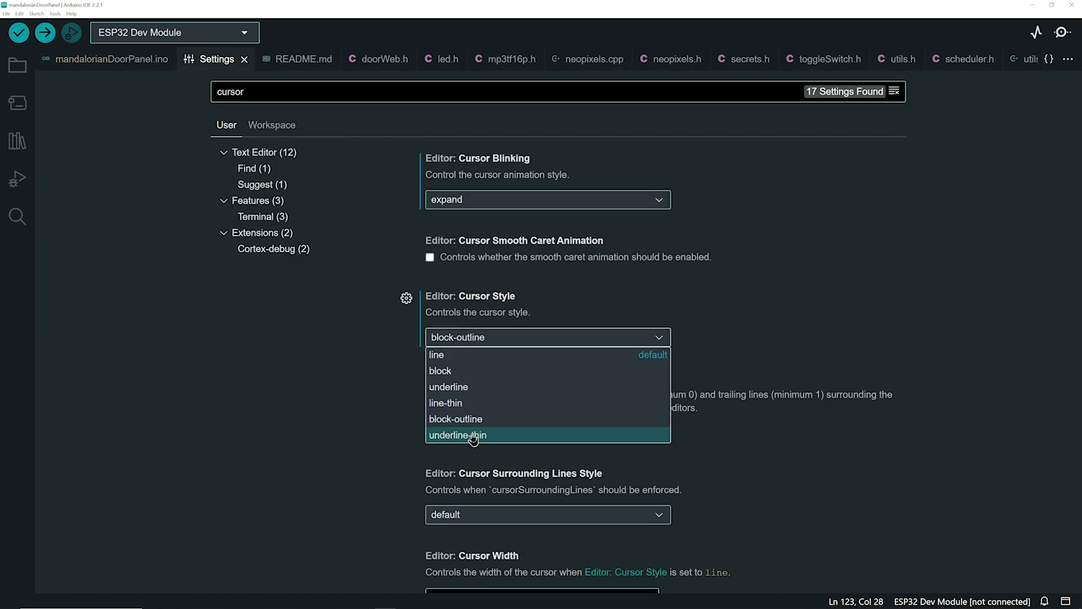
pyautogui.click(109, 58)
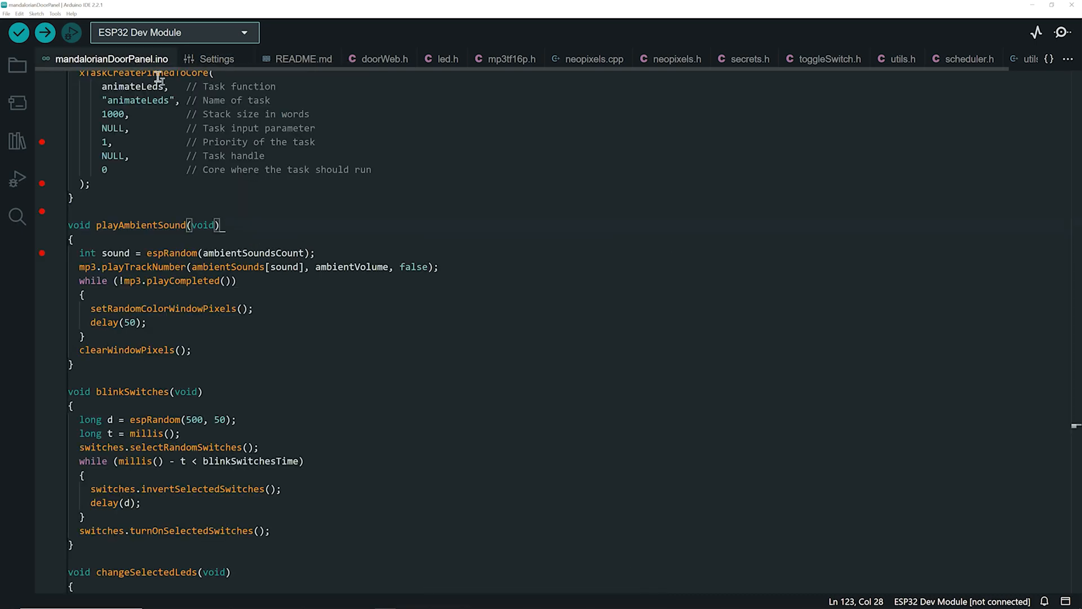
pyautogui.click(442, 267)
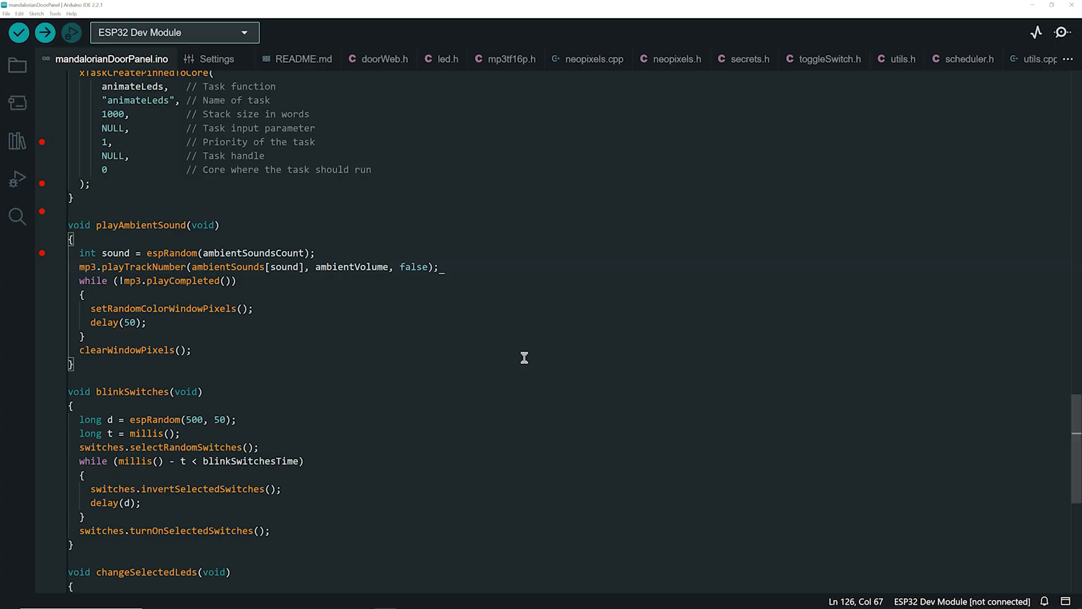
pyautogui.click(215, 59)
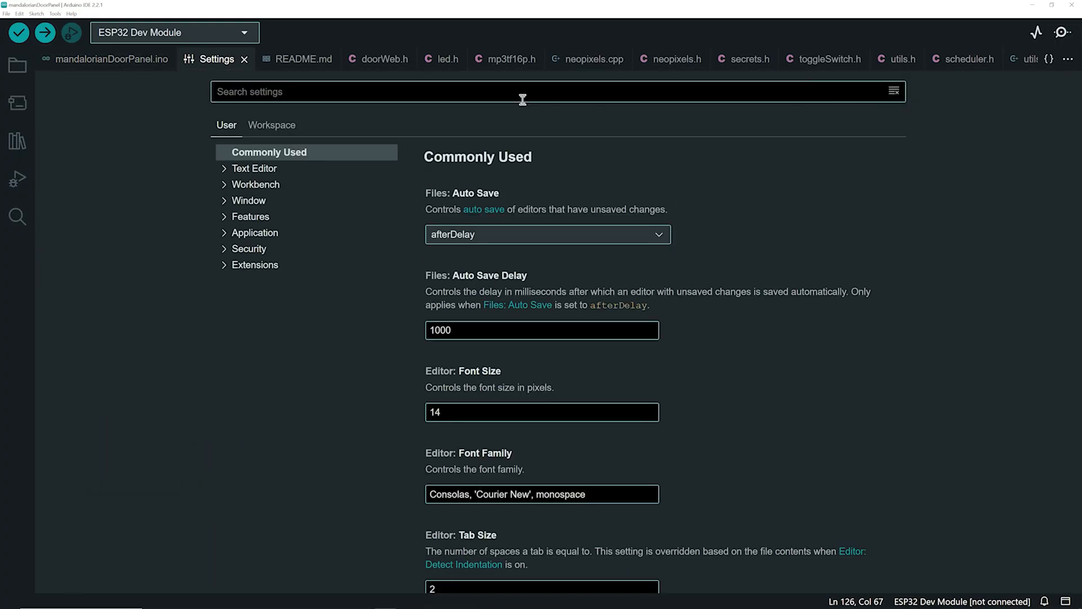